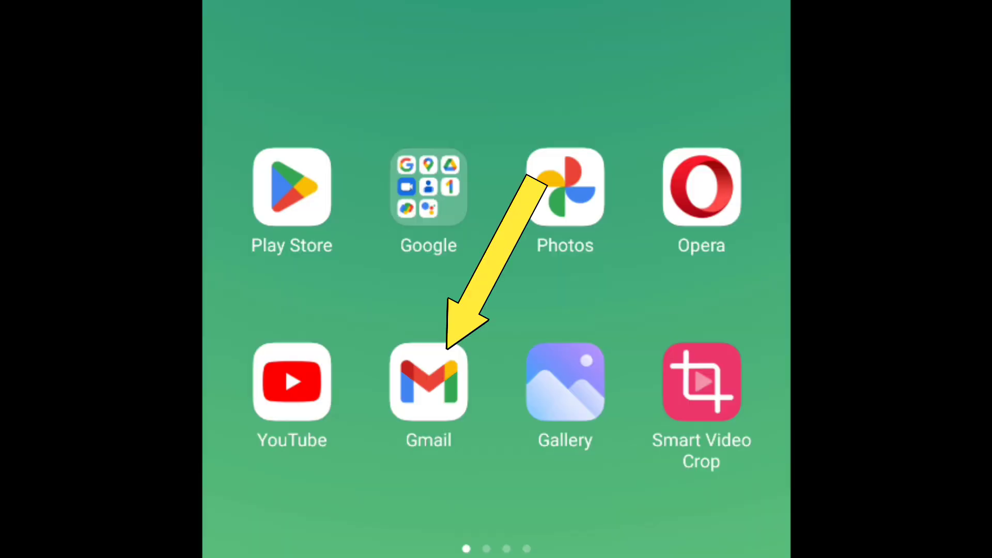
Launch Gmail and switch to the orange M account from the account list.
left_click(428, 382)
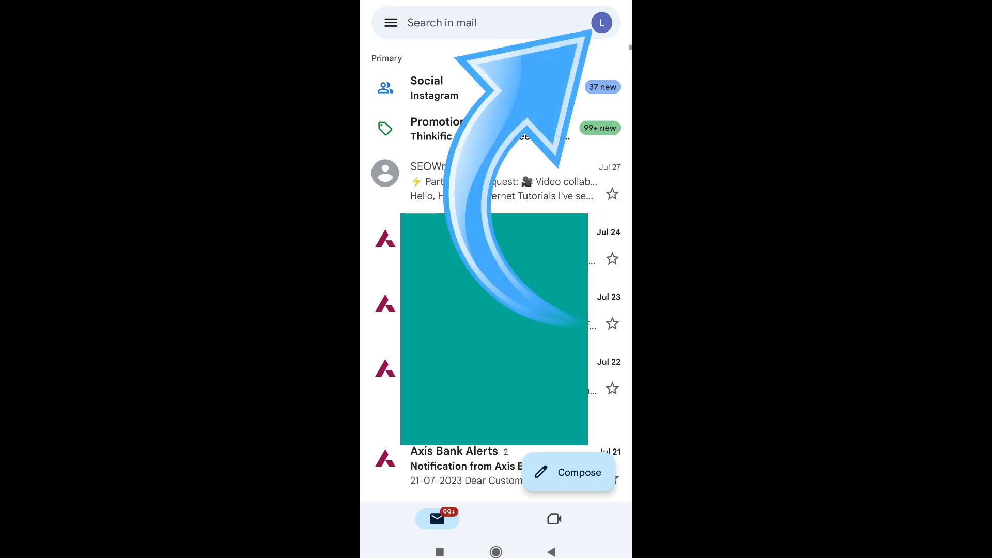
left_click(600, 23)
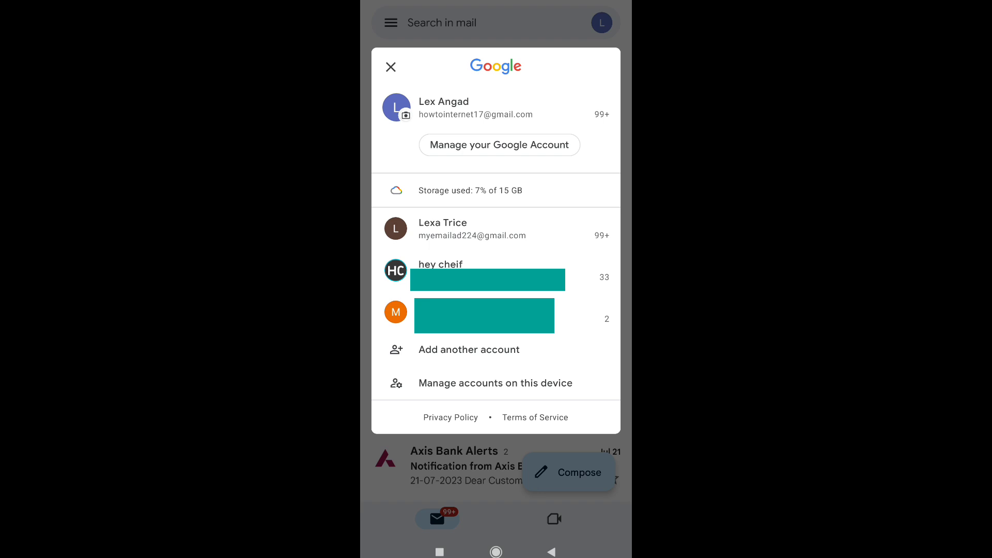
left_click(396, 312)
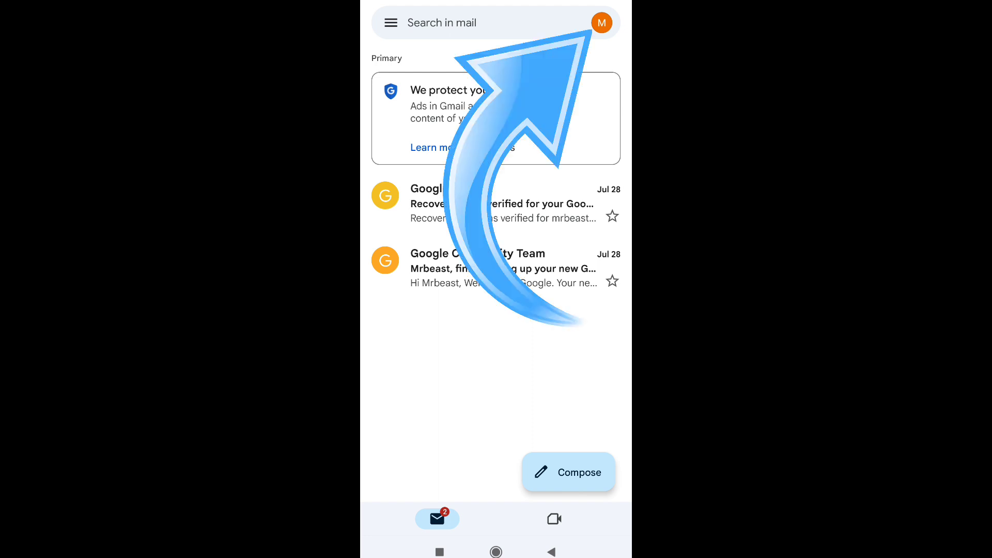
Open 'Manage your Google Account' from the M account's avatar menu.
left_click(601, 22)
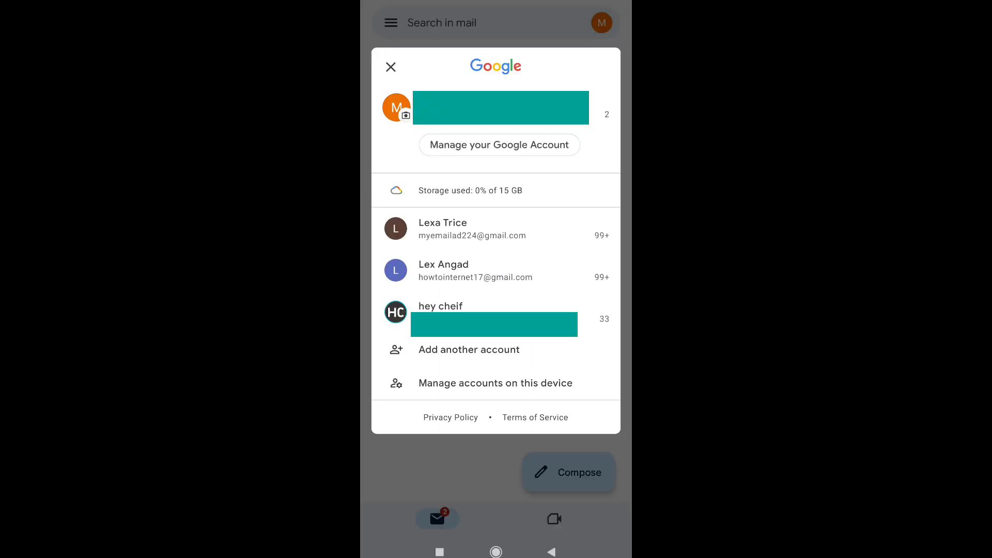
left_click(499, 145)
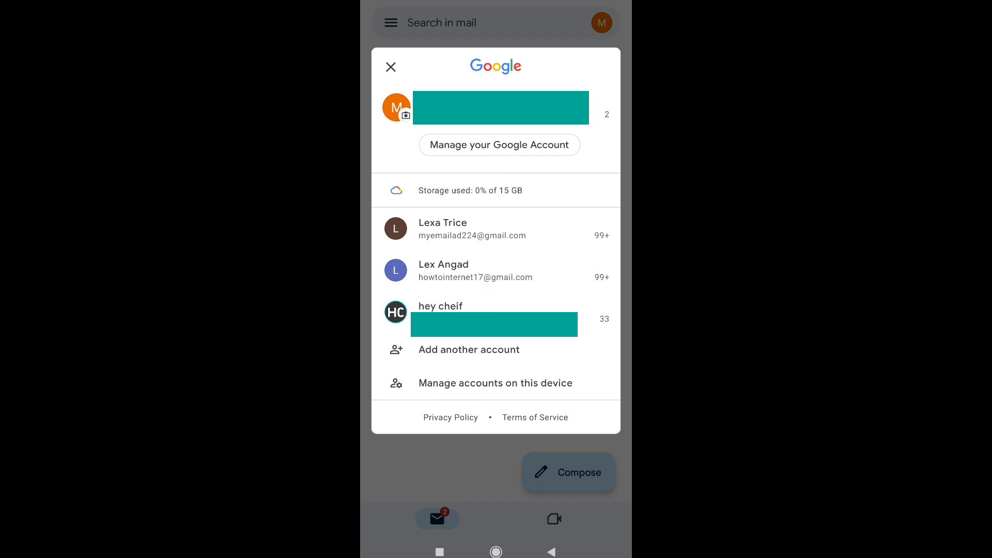
left_click(499, 145)
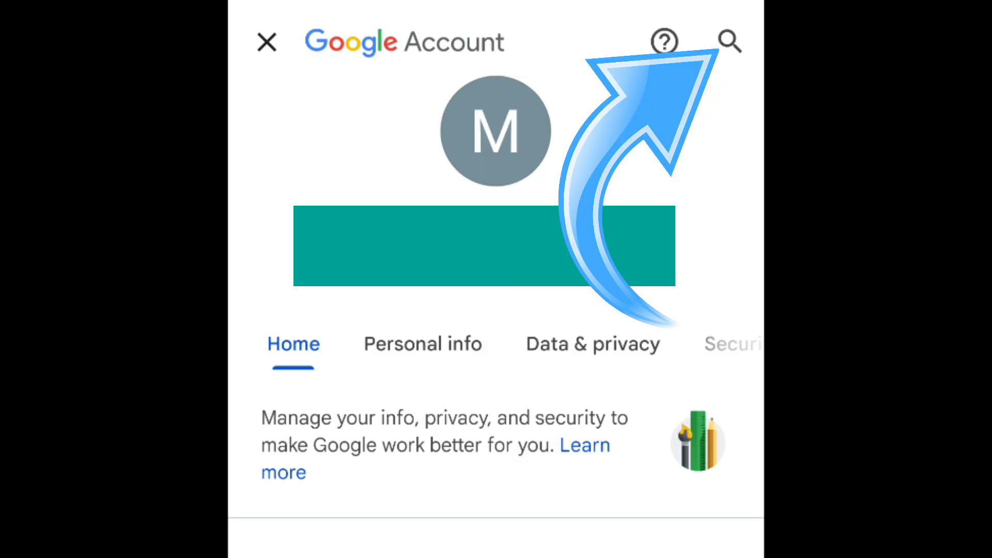
Search account settings for 'delete' and choose 'Delete your Google Account'.
left_click(730, 42)
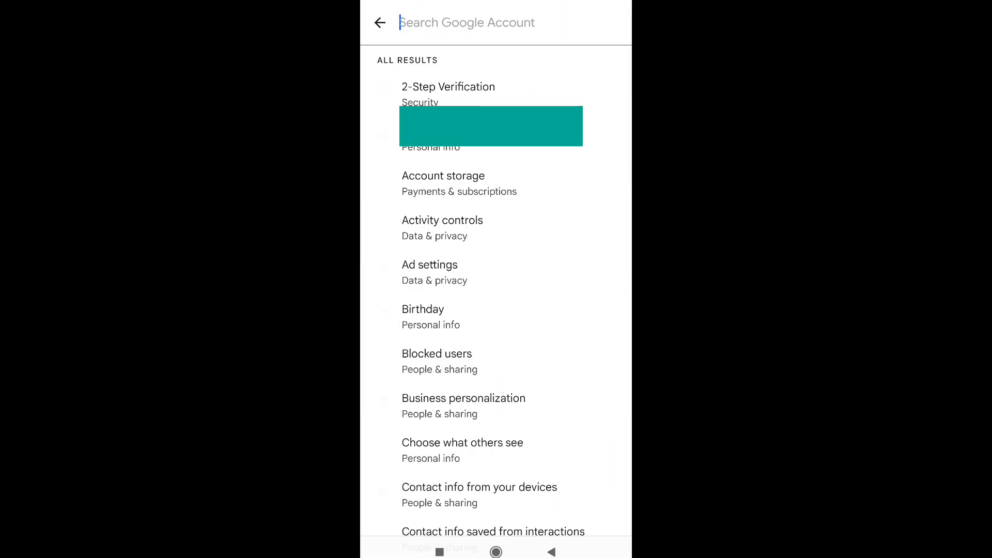
left_click(468, 22)
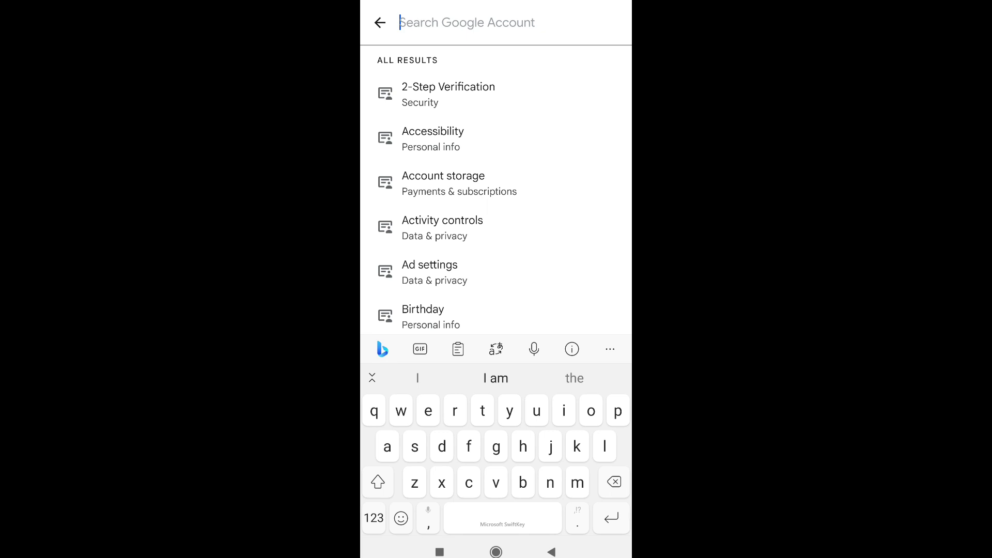
type("delete")
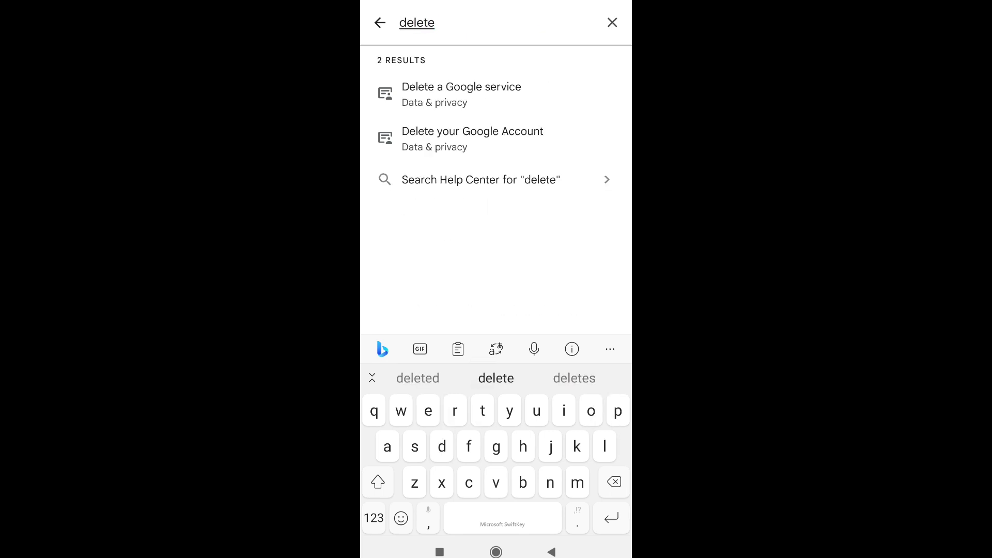
left_click(434, 22)
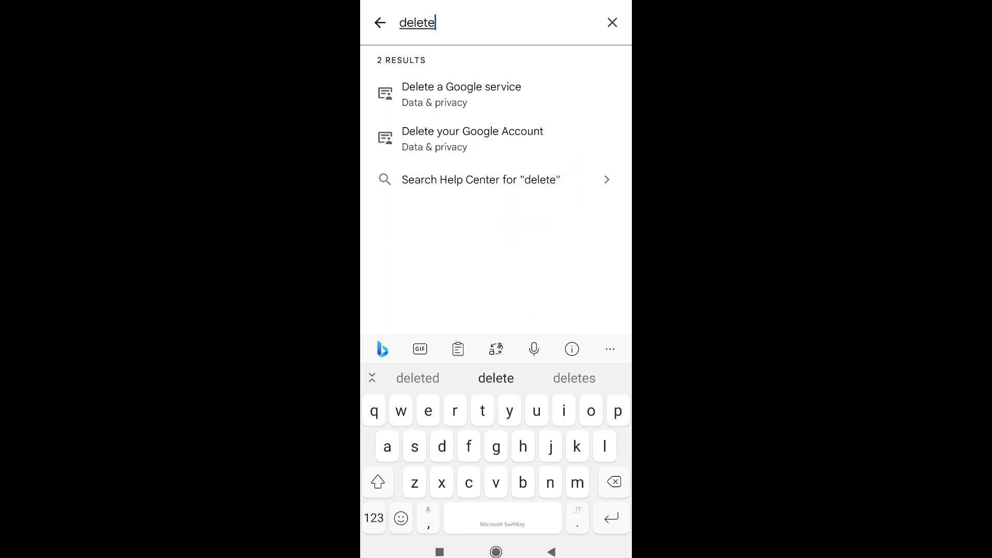
left_click(472, 138)
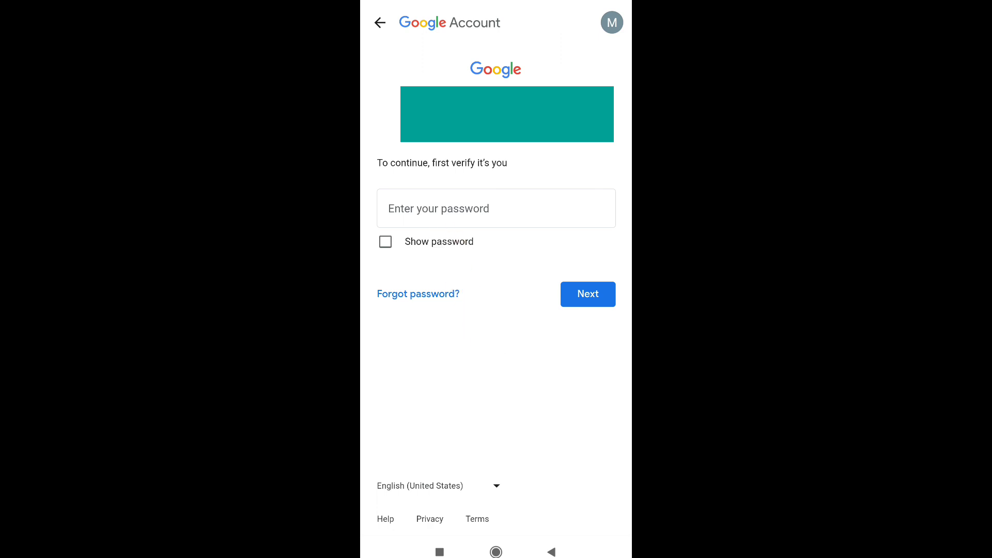
Enter the account password and submit it to verify identity.
left_click(496, 208)
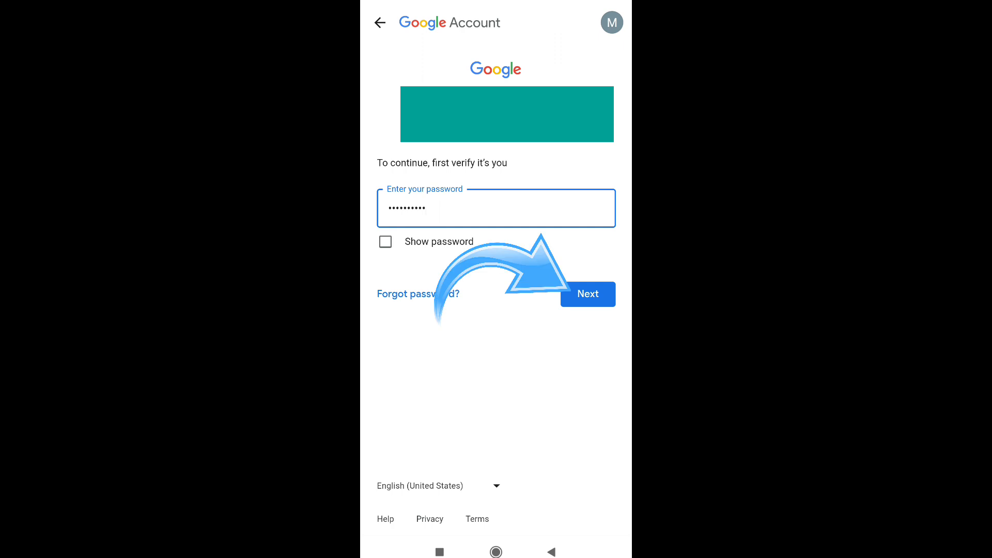
left_click(588, 294)
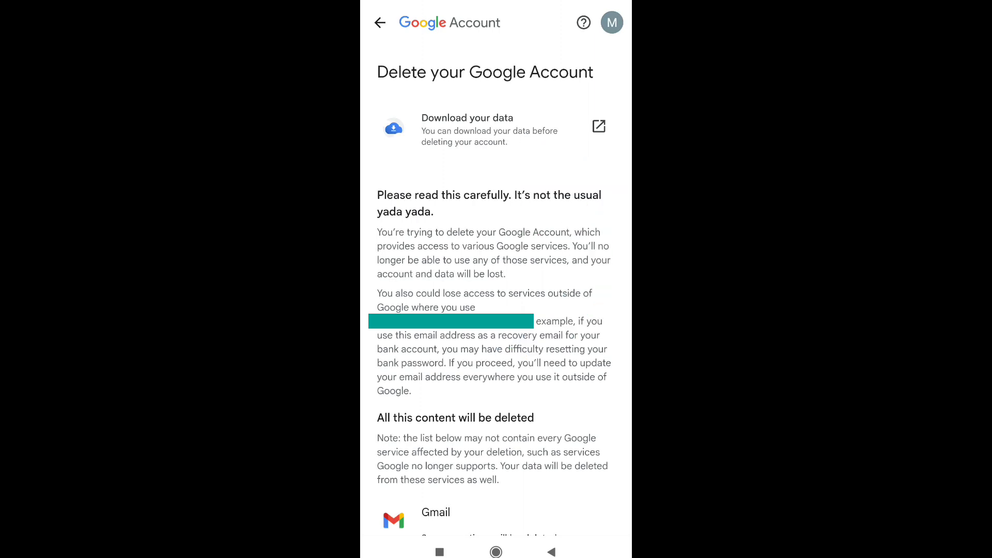
Tick both deletion acknowledgements, submit Delete Account, and continue in Chrome.
scroll("down", 3)
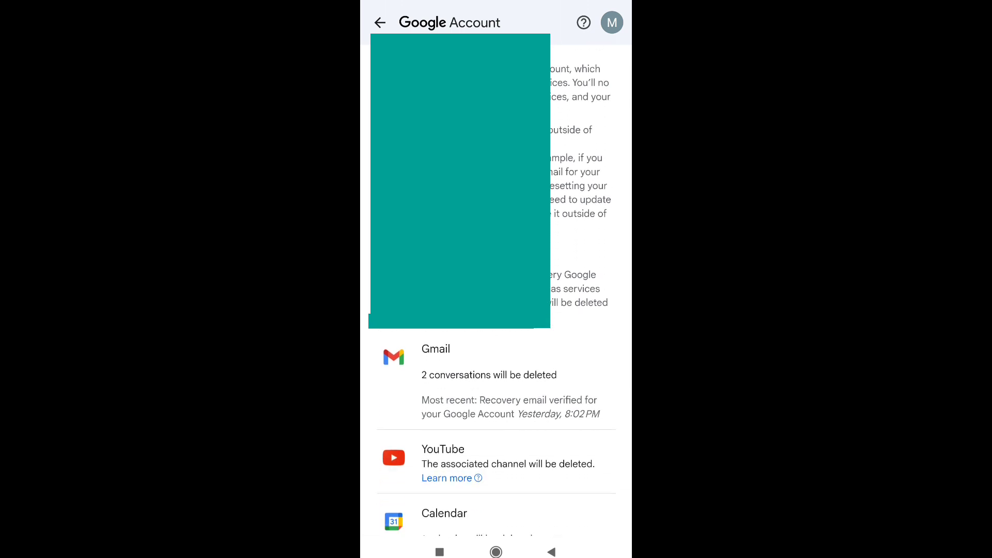
scroll("down", 3)
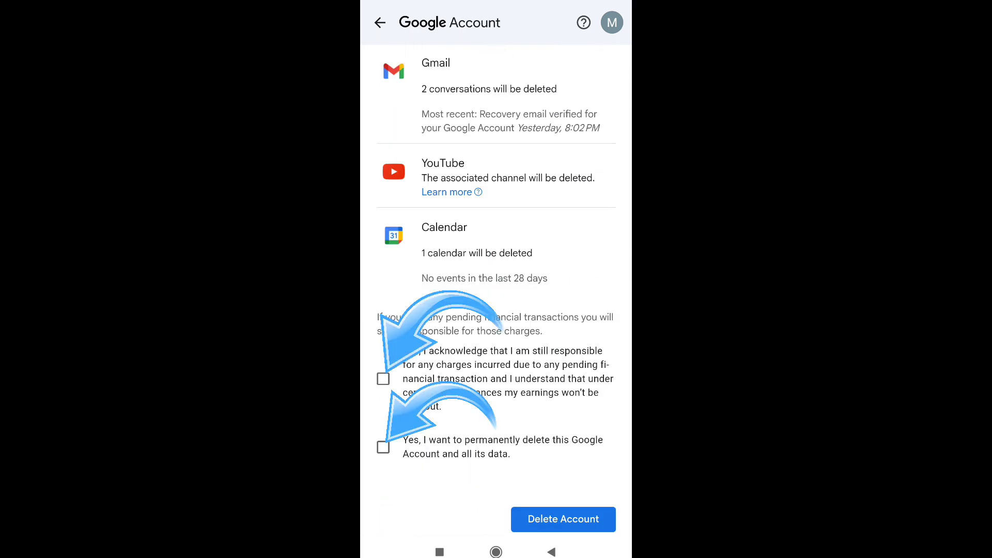
left_click(383, 378)
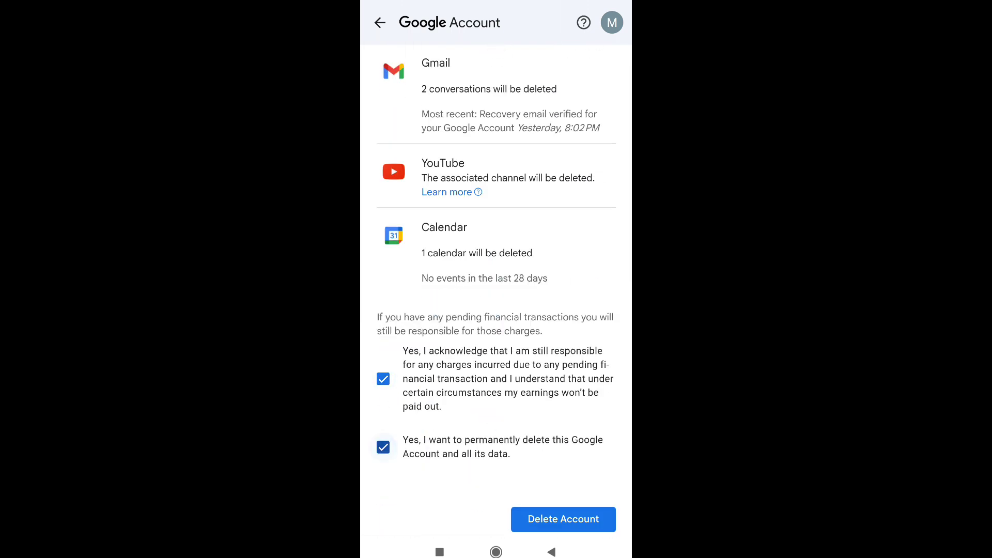
left_click(563, 519)
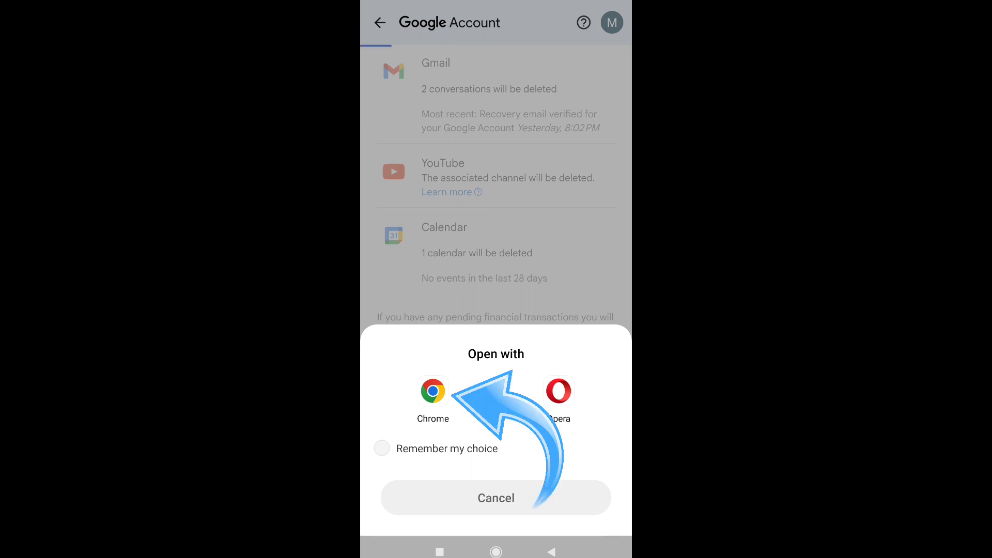
left_click(433, 392)
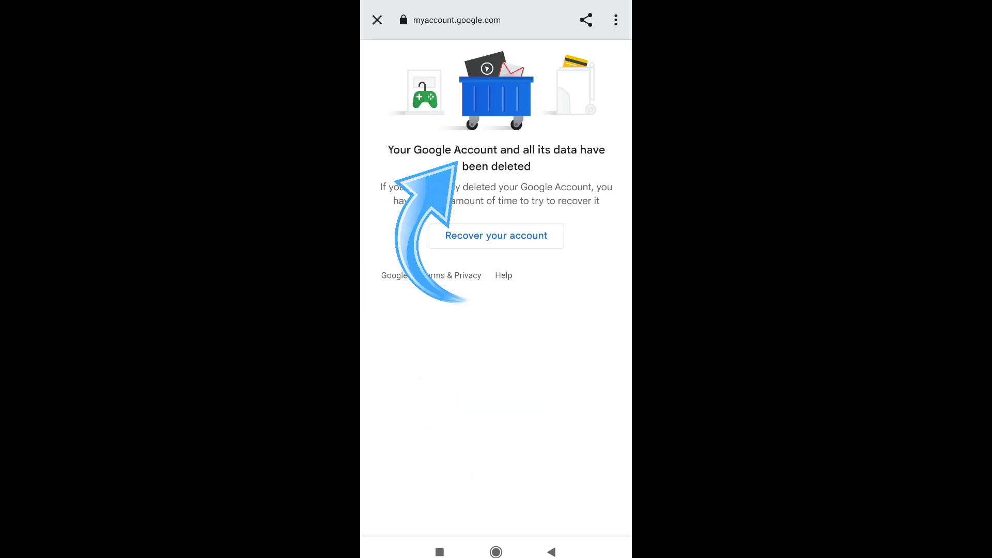